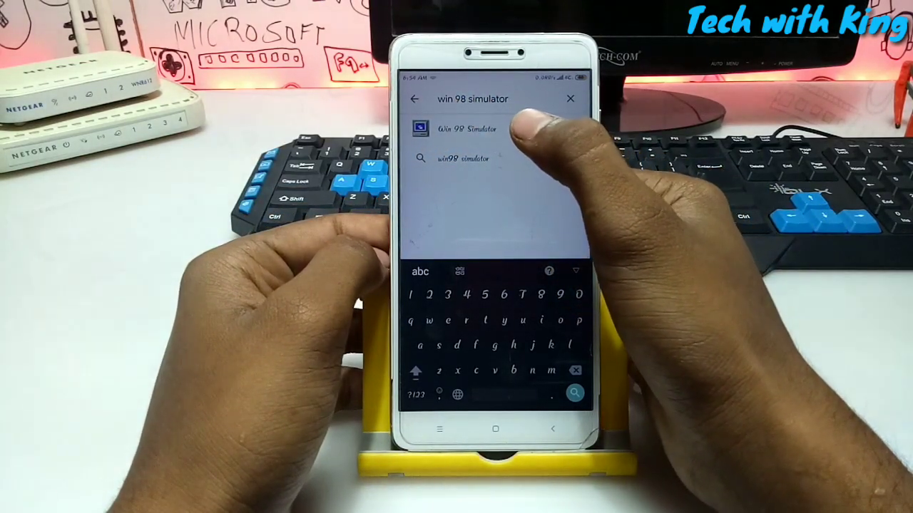
Show the Win 98 Simulator app page from the Play Store search results
left_click(468, 129)
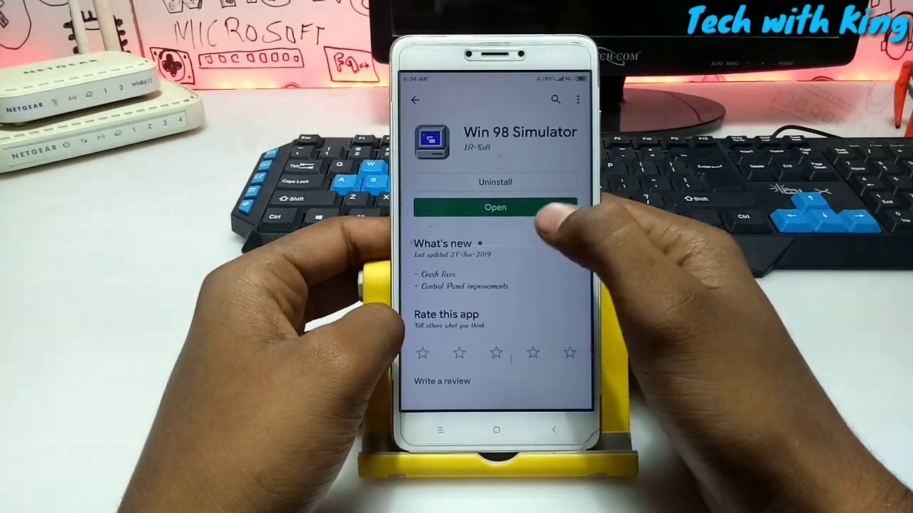
left_click(495, 207)
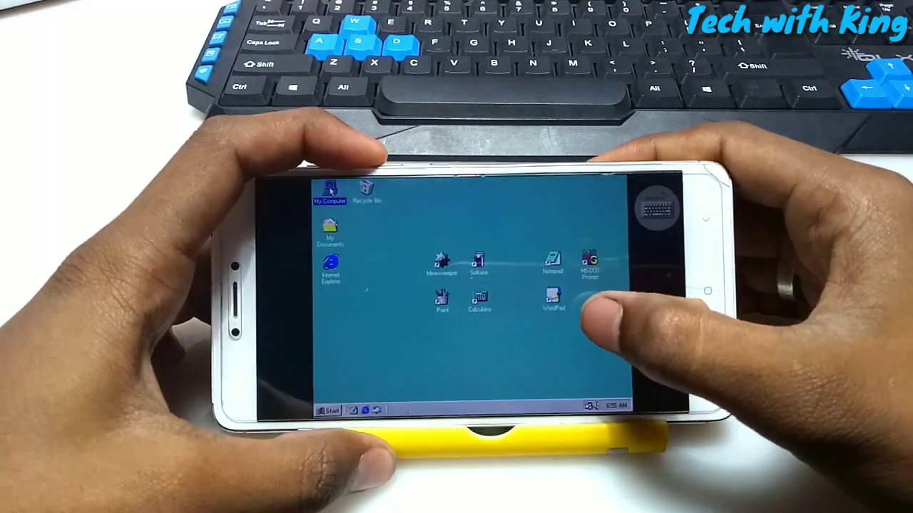
right_click(330, 193)
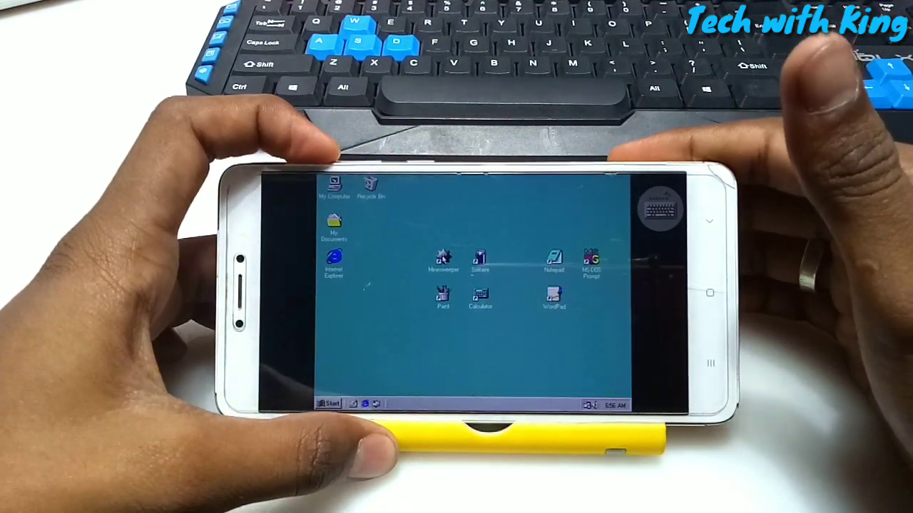
left_click(442, 262)
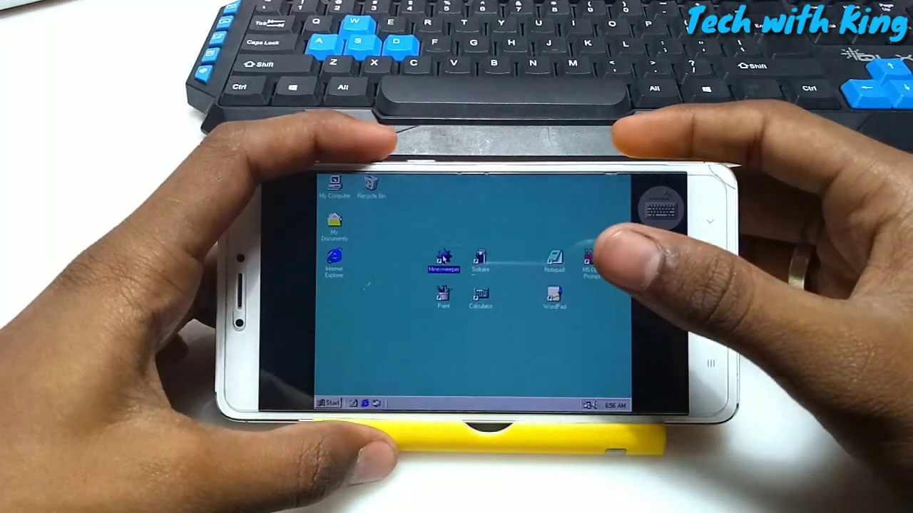
right_click(444, 259)
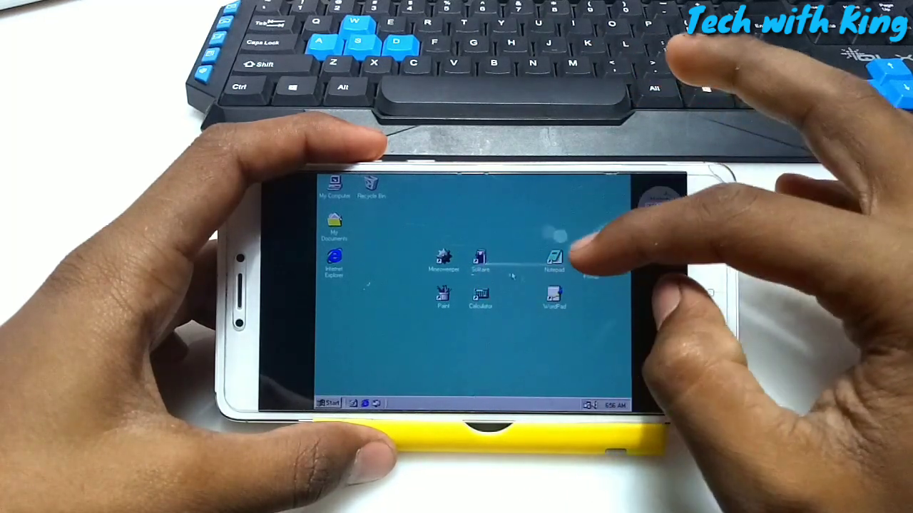
double_click(554, 294)
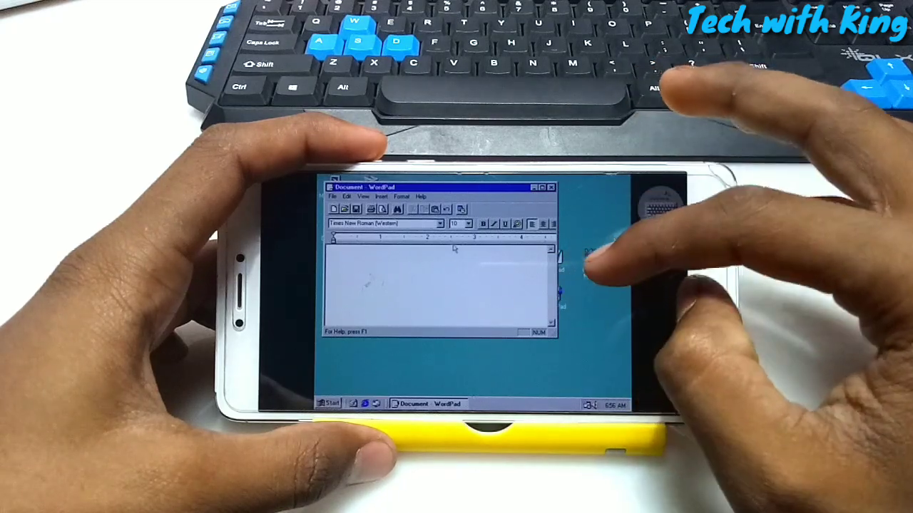
left_click(439, 268)
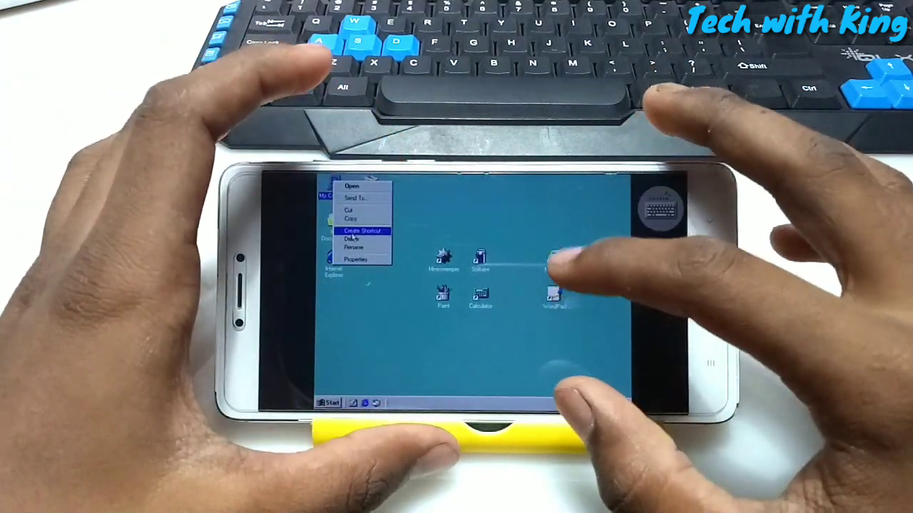
left_click(356, 258)
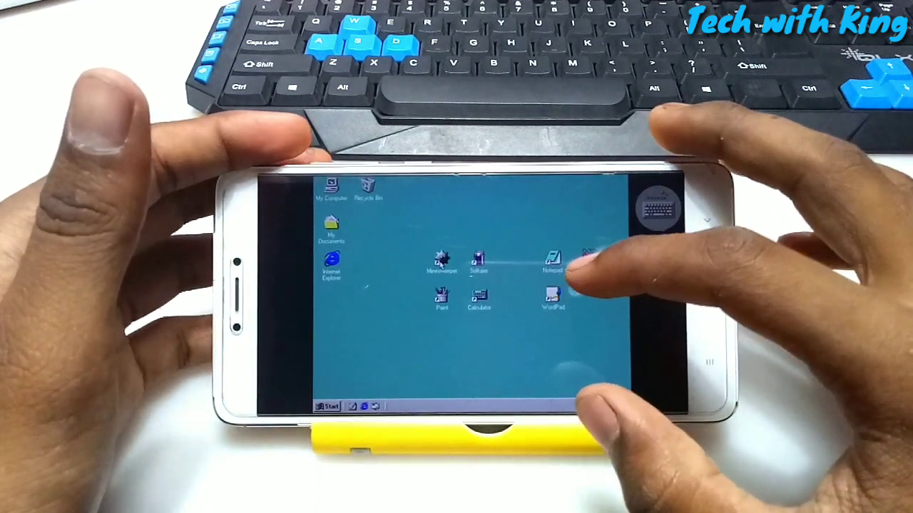
double_click(439, 260)
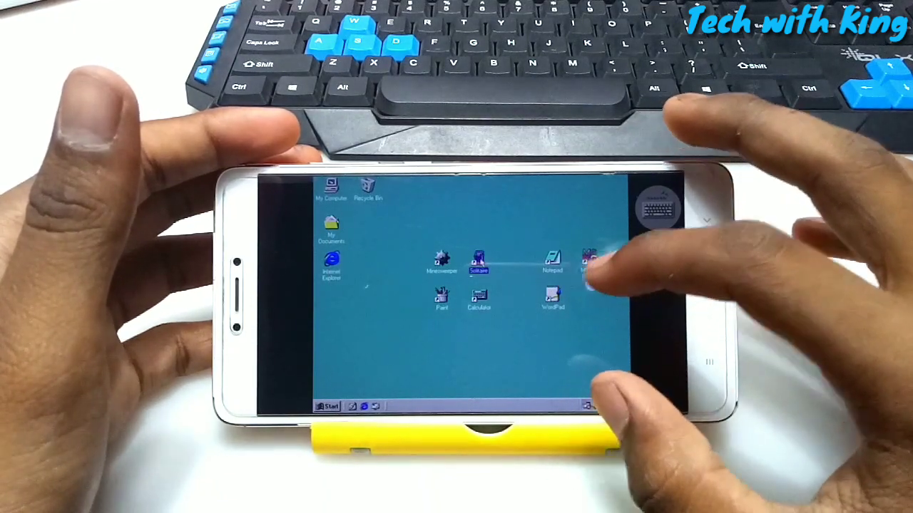
Launch Internet Explorer from its desktop shortcut inside the simulator
double_click(478, 260)
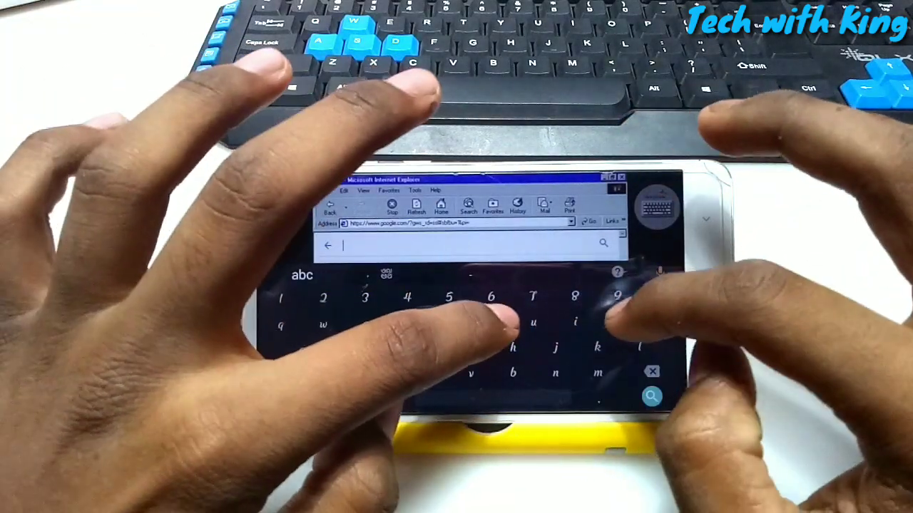
Search Google for 'youtubr' in Internet Explorer's search box
type("youtubr")
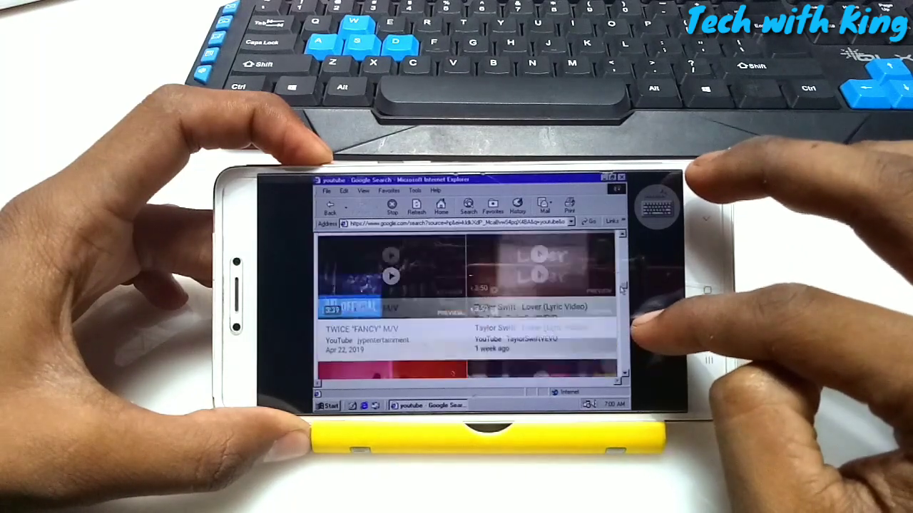
Scroll down through the Google results for YouTube
scroll("down", 3)
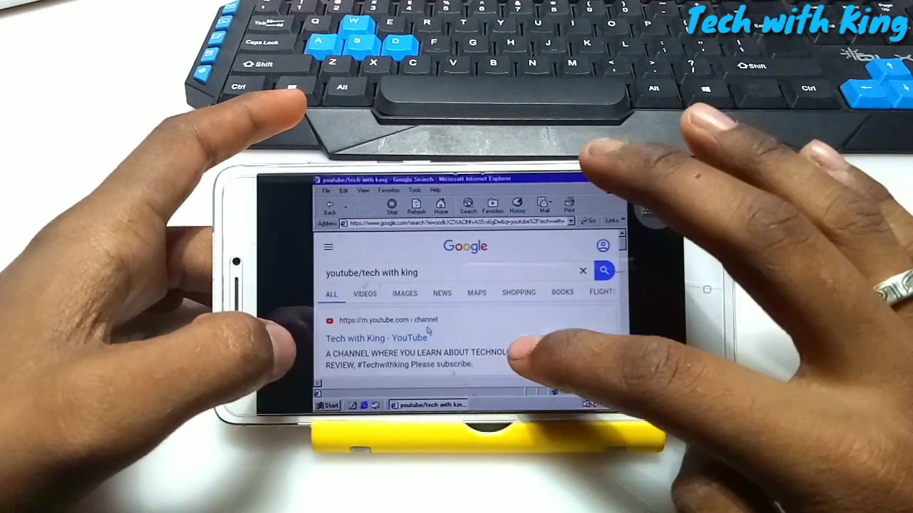
Visit the 'Tech with King - YouTube' result and scroll down its page
left_click(376, 338)
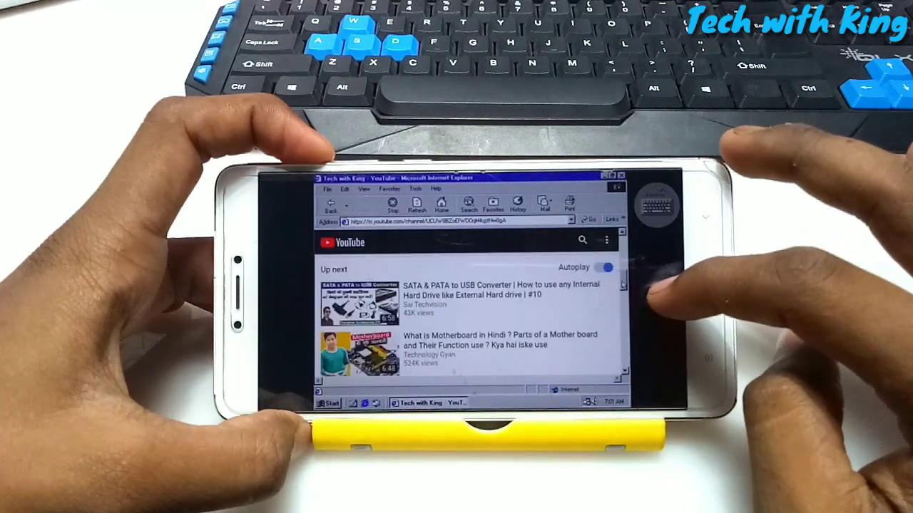
scroll("down", 3)
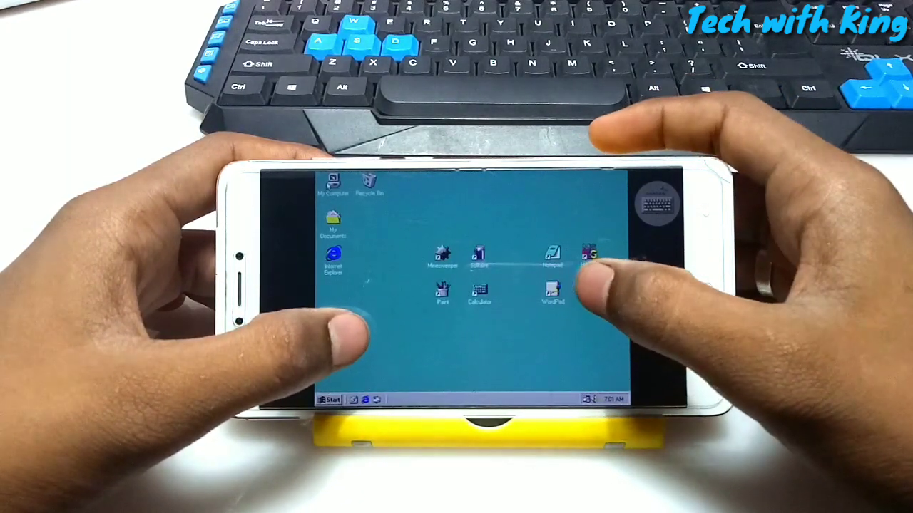
Double-click on the desktop after closing Internet Explorer
double_click(333, 183)
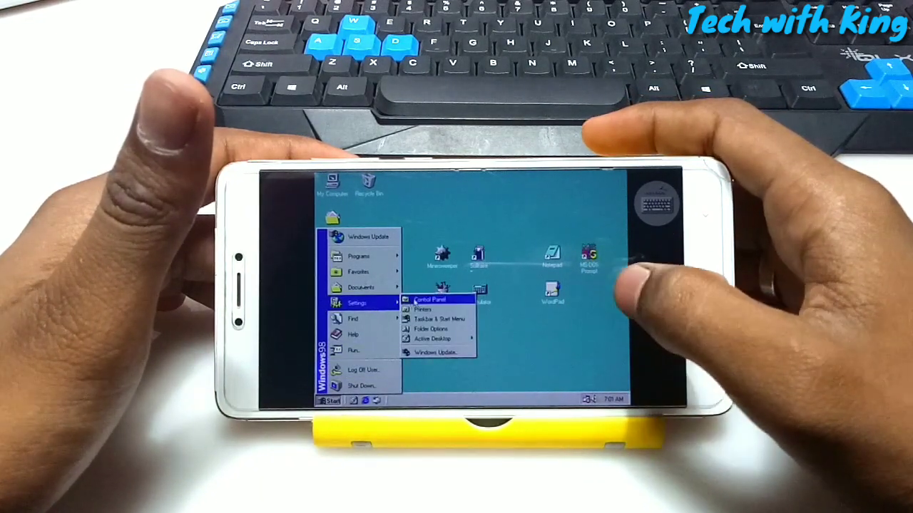
Browse the Control Panel icons such as Display, Fonts, Keyboard and Mouse
left_click(428, 300)
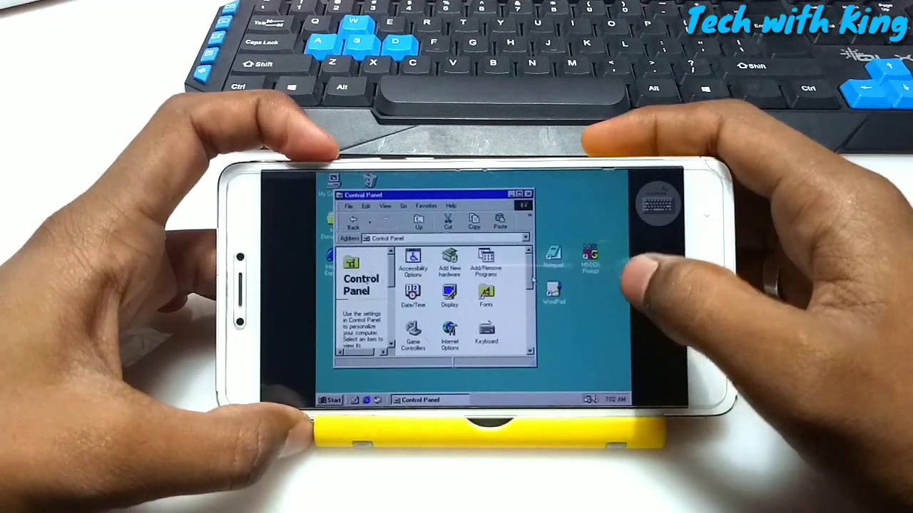
scroll("down", 3)
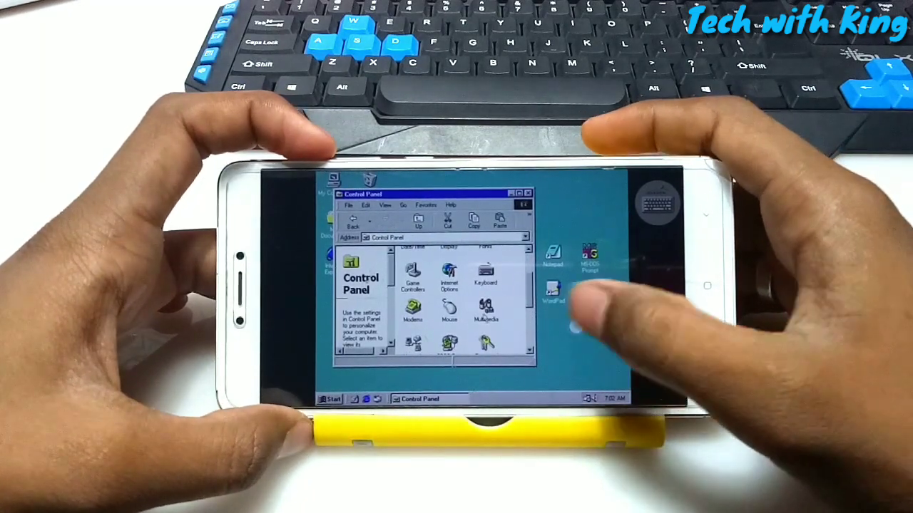